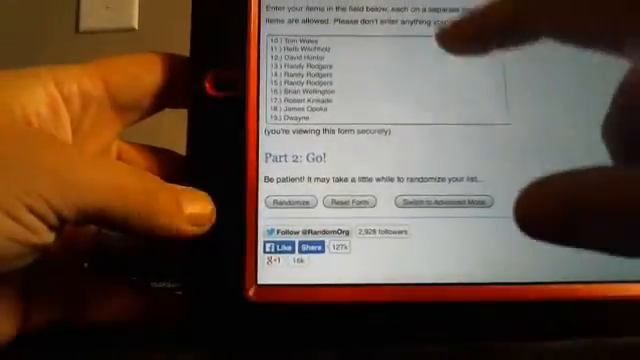
# Tap near the Randomize button after reviewing the participant names ending with Dwayne.
pyautogui.click(299, 200)
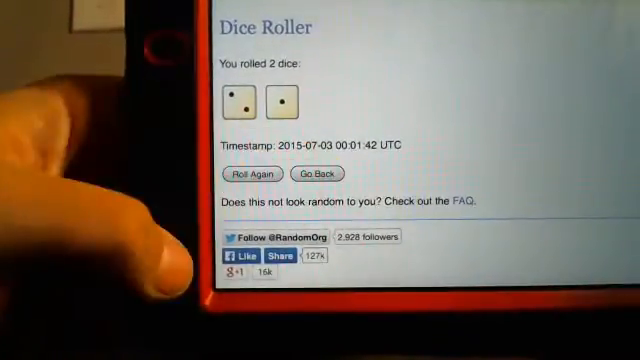
# Leave the two-dice result and return to the List Randomizer with the names list.
pyautogui.click(314, 173)
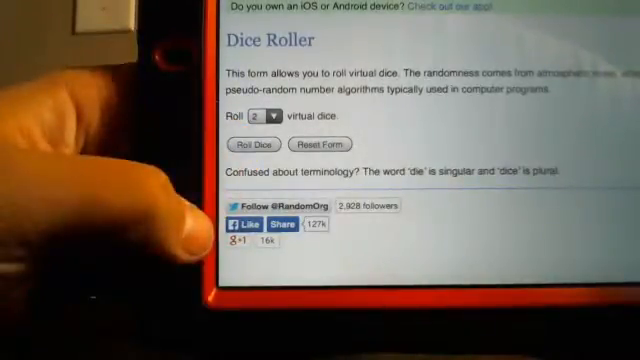
pyautogui.click(262, 144)
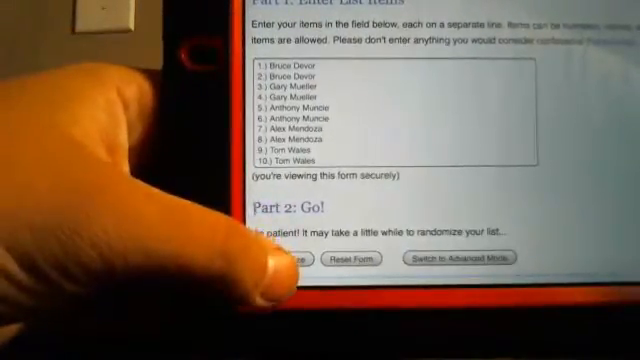
pyautogui.click(280, 262)
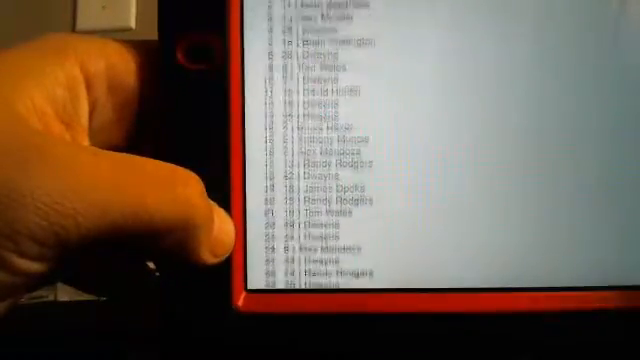
pyautogui.scroll(-3)
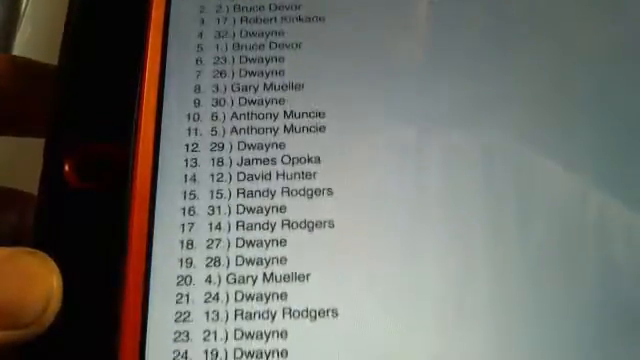
pyautogui.scroll(-3)
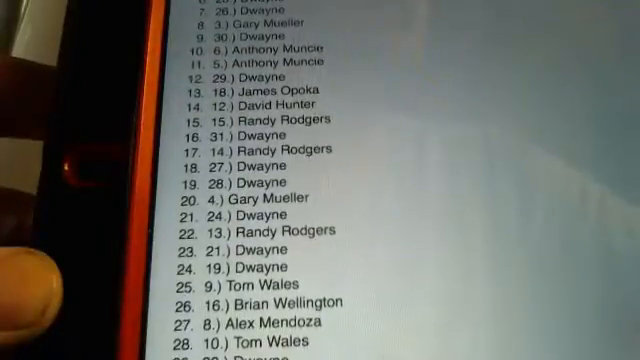